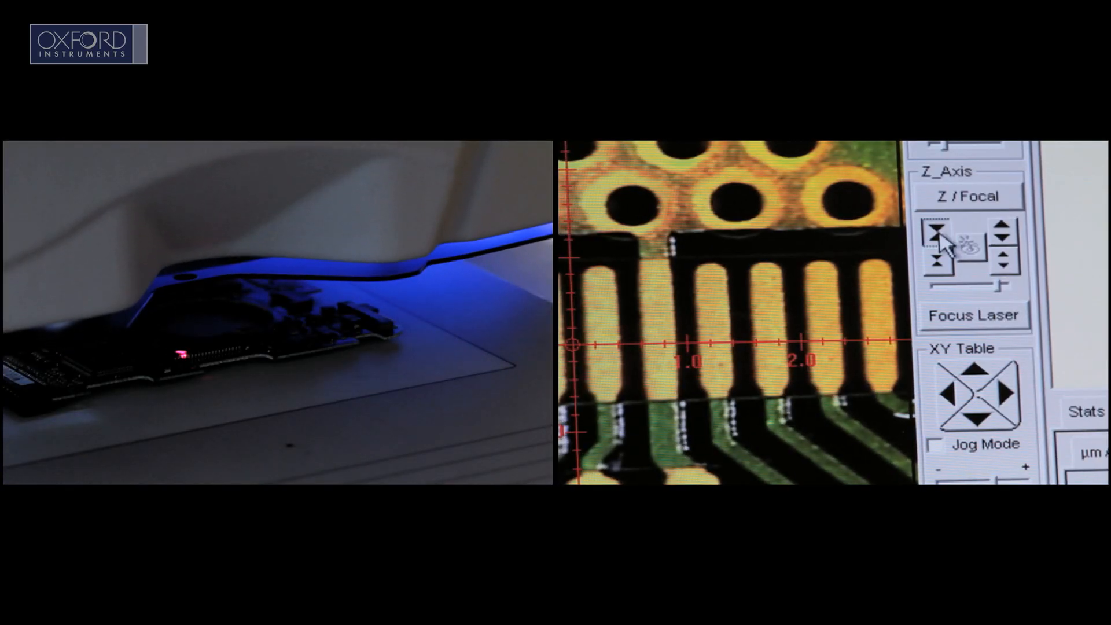
Step: Nudge the Z-axis focal height to sharpen the PCB traces, then run laser focus on the board
click(973, 314)
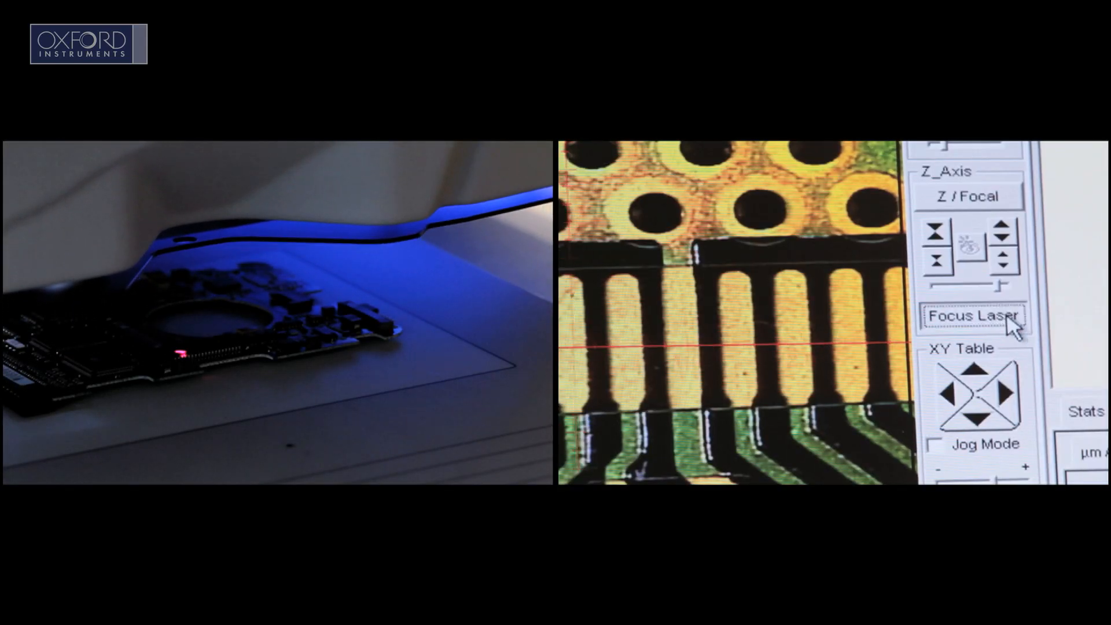
click(971, 315)
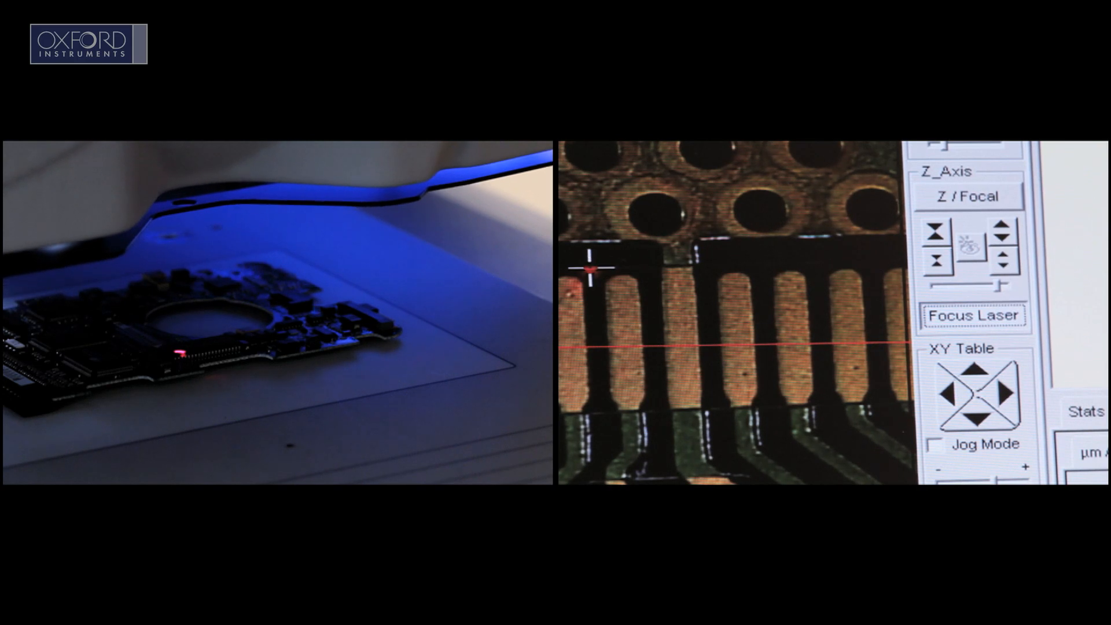